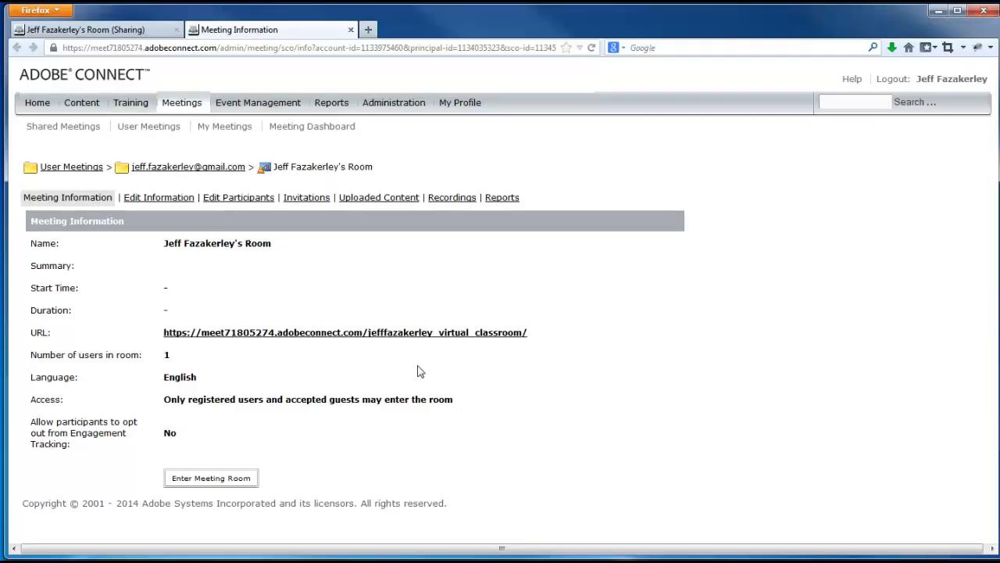
mouse_move(630, 372)
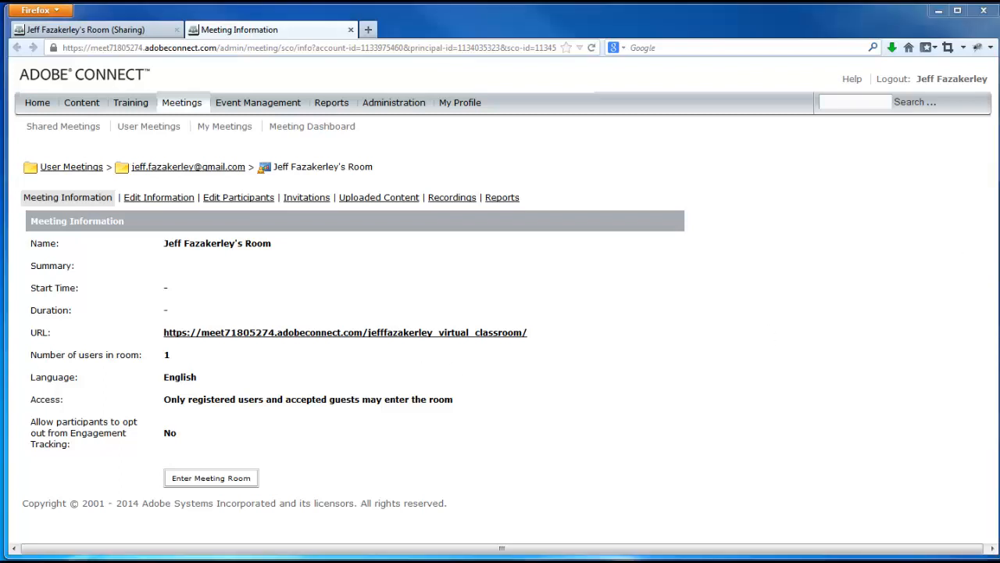
mouse_move(813, 296)
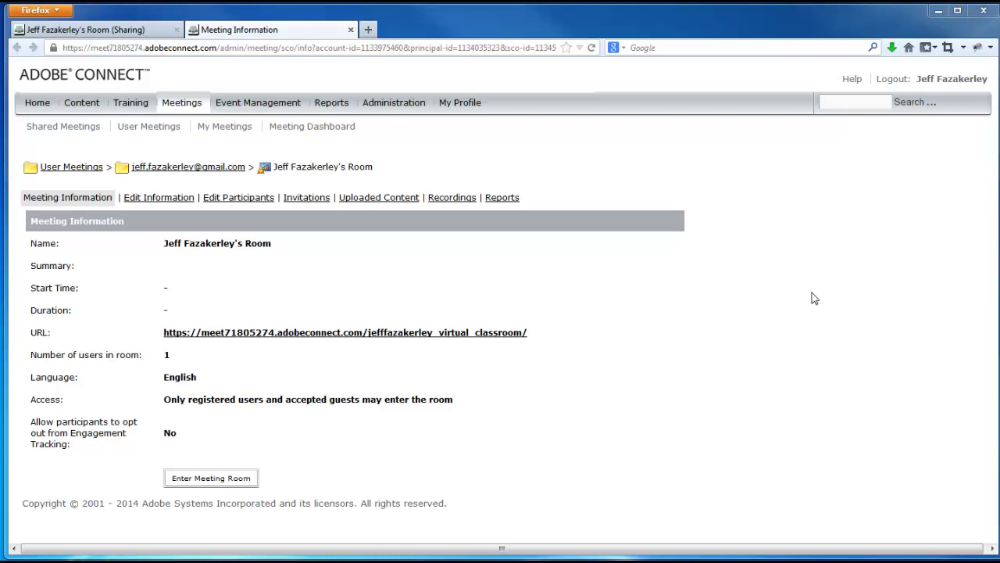
mouse_move(421, 372)
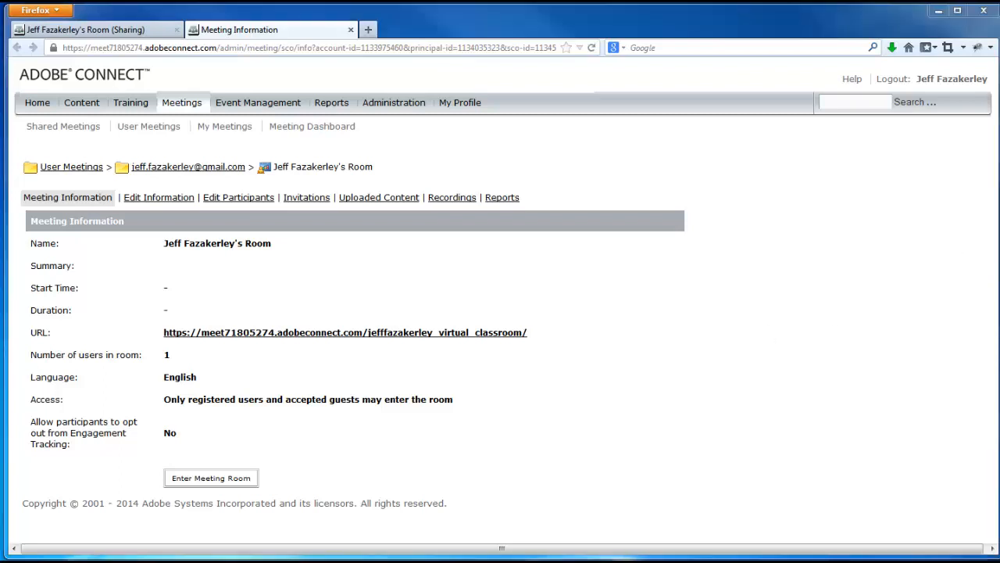
mouse_move(806, 297)
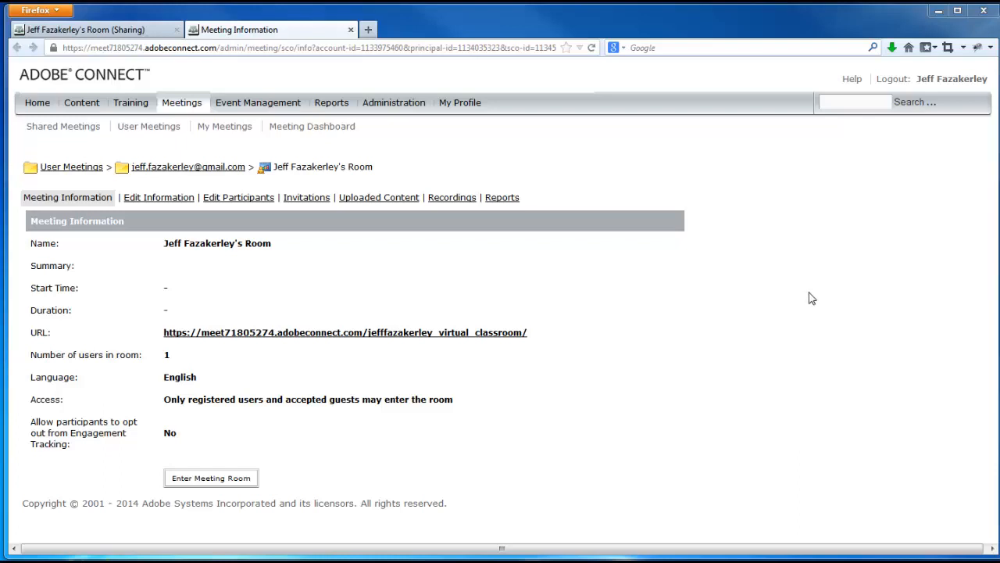
mouse_move(420, 372)
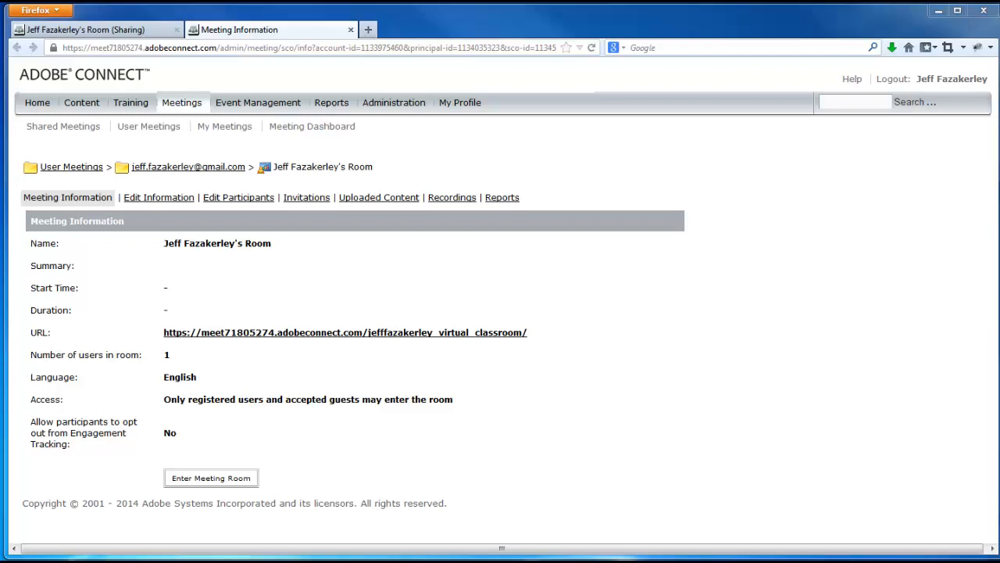
mouse_move(808, 300)
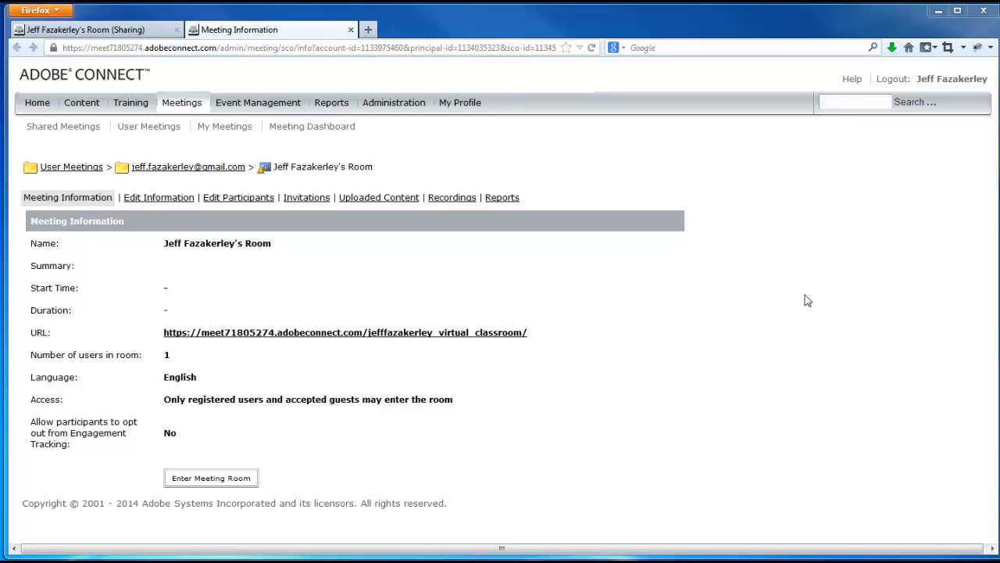
mouse_move(812, 297)
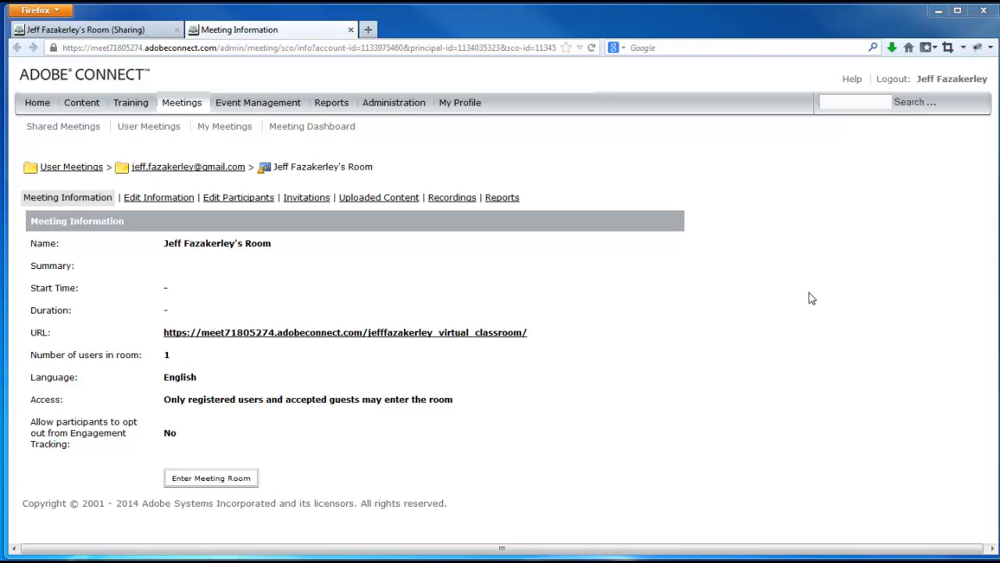
mouse_move(420, 371)
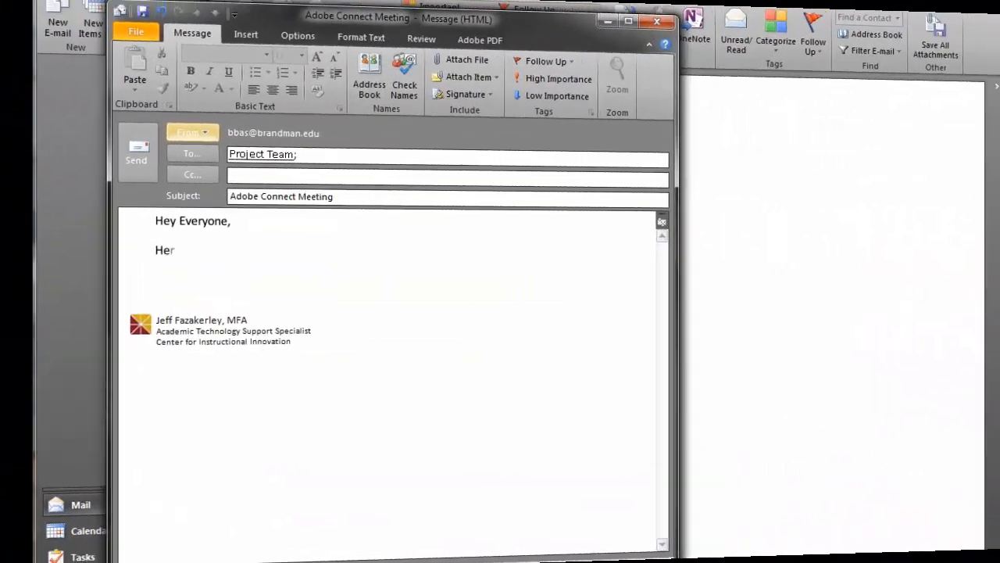
Step: Write the Adobe Connect room information line with the meeting link and close with 'Thanks,'
text(Here is the Adobe Connect room information for the meeting on Thursday)
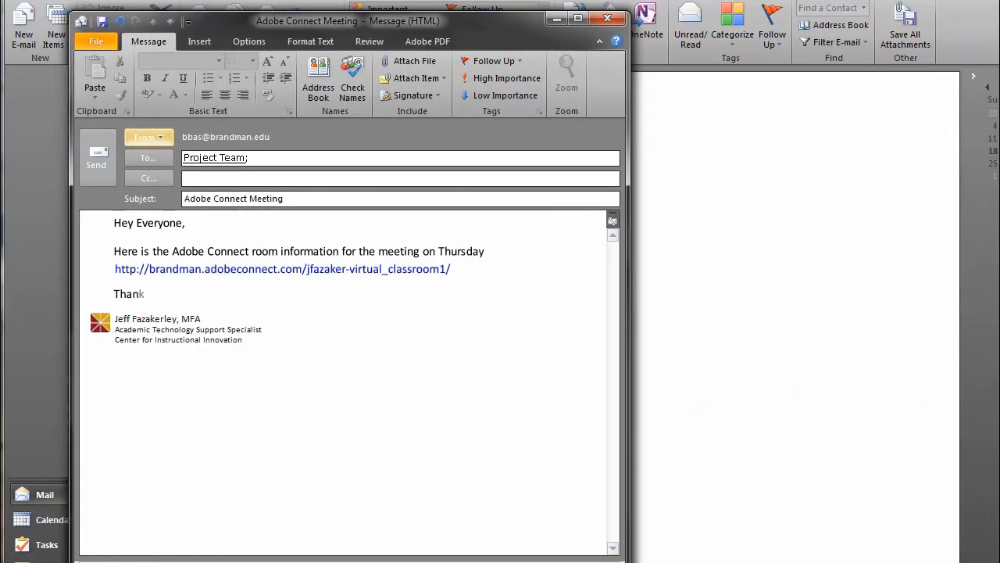
text(s,)
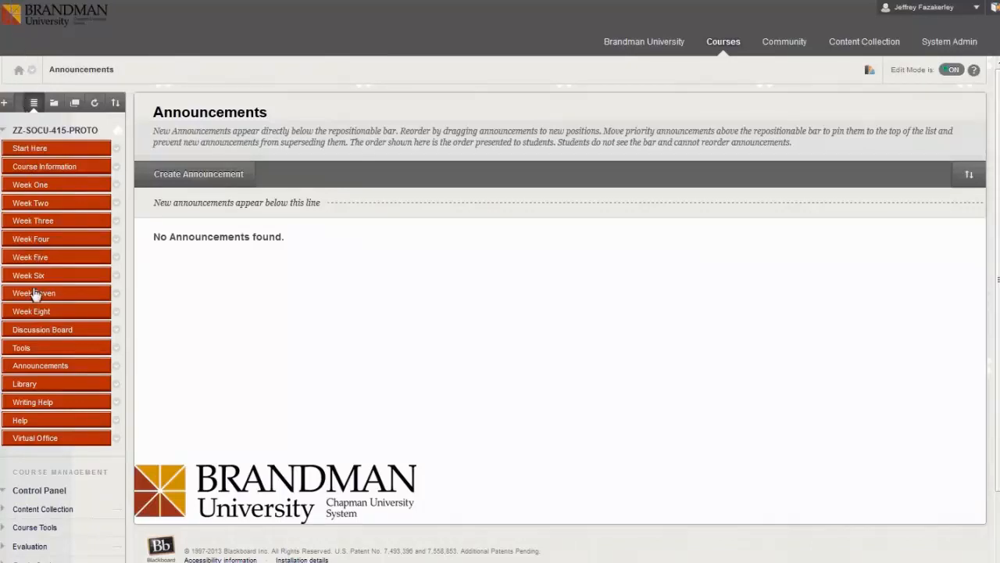
mouse_move(35, 440)
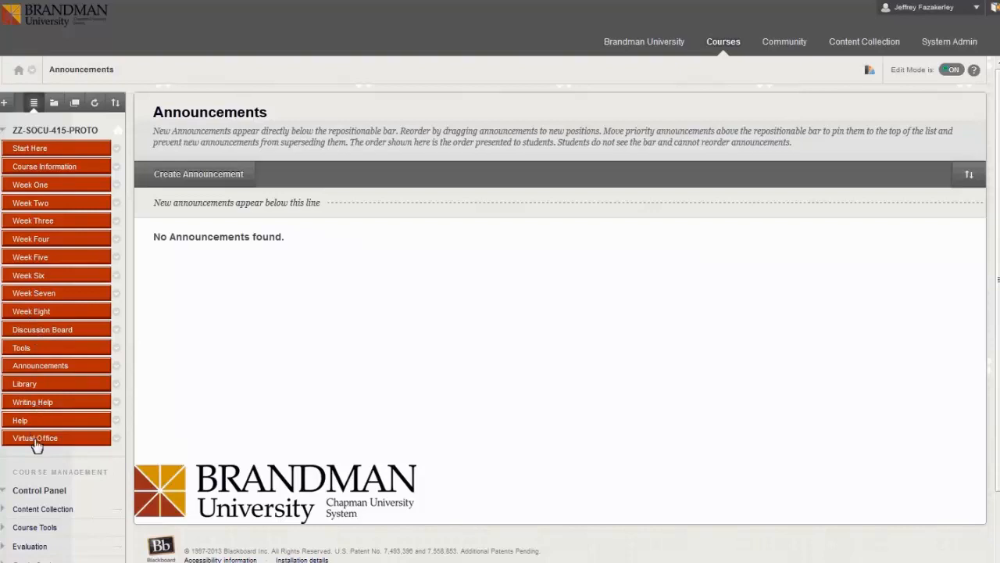
Step: Go to the course's Virtual Office area listing ADOBE CONNECT, CLASS QUESTION BOARD and STUDENT LOUNGE
click(34, 437)
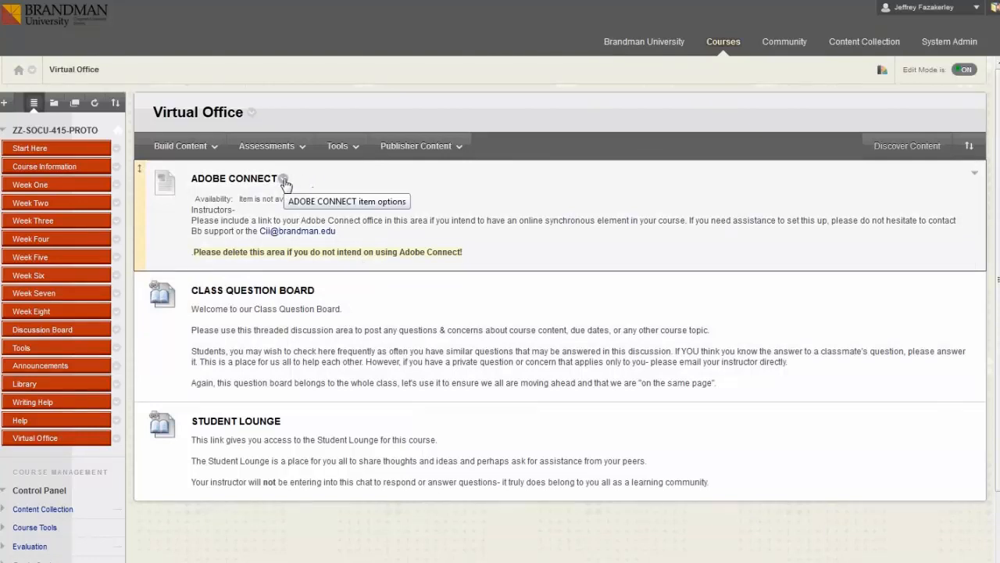
Step: Edit the ADOBE CONNECT item to add 'Thursdays at 7pm' below the classroom URL and submit
click(288, 181)
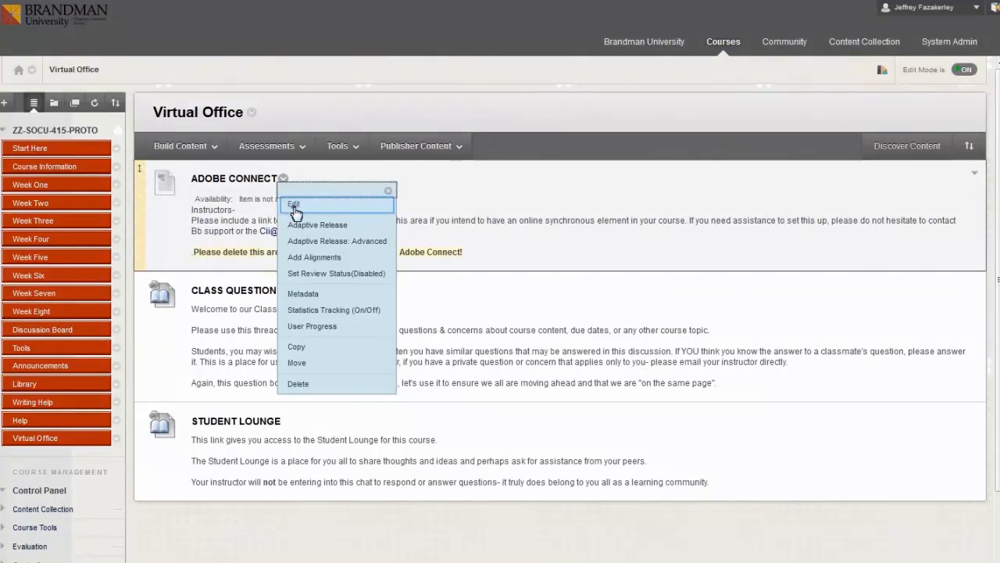
click(296, 204)
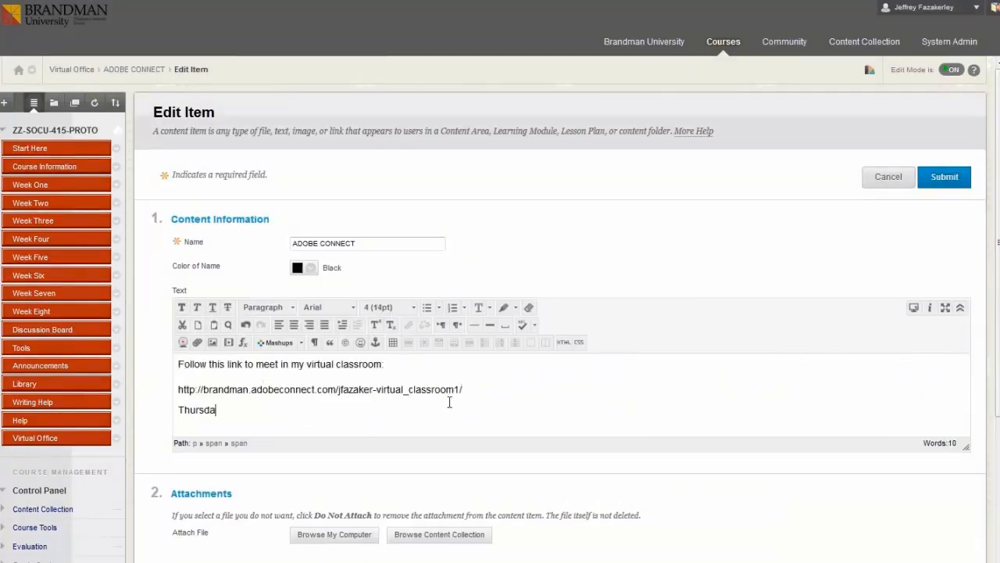
text(ys at 7pm)
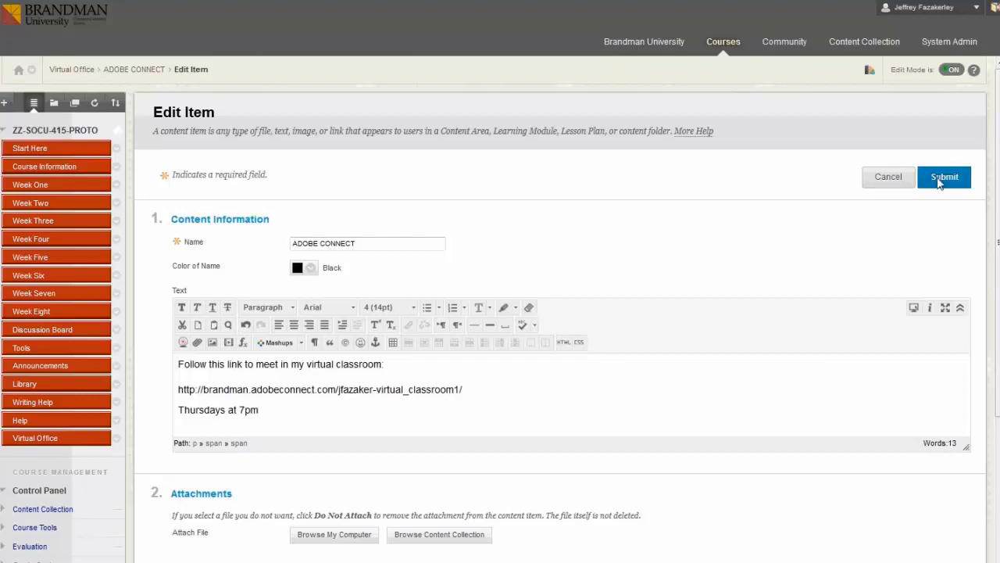
click(944, 177)
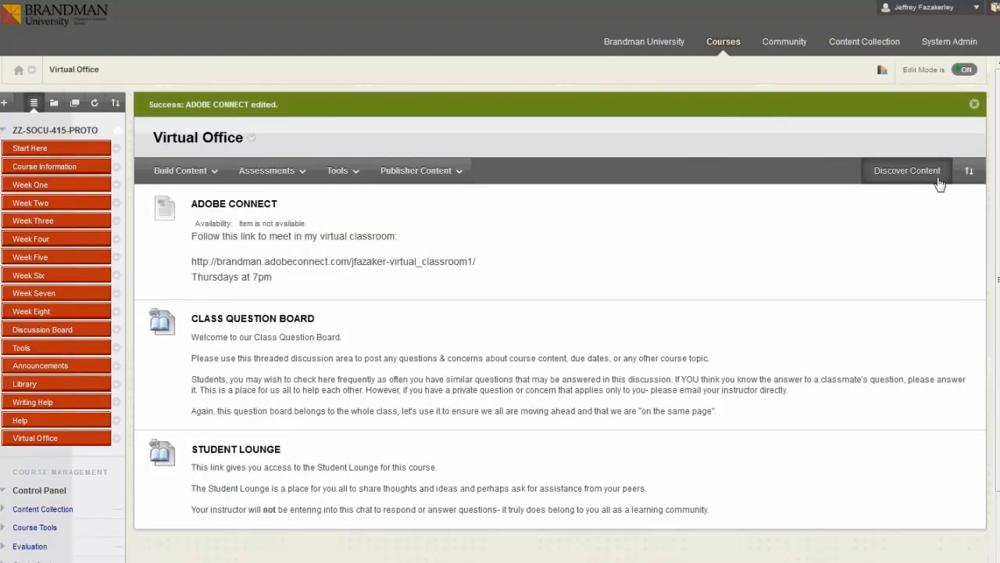